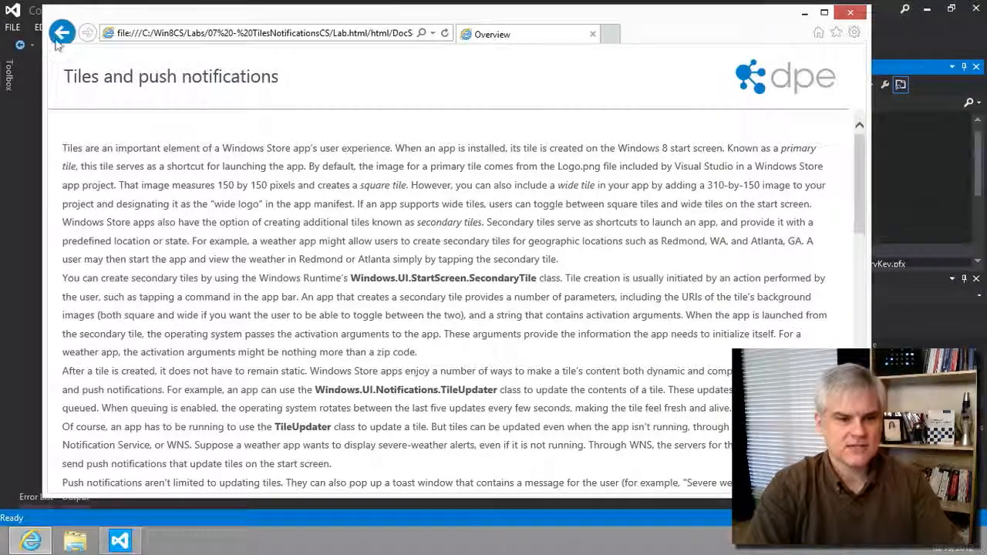
Return to the lab index and open Exercise 1 on incorporating secondary tiles.
{"action": "left_click", "coordinate": [62, 32]}
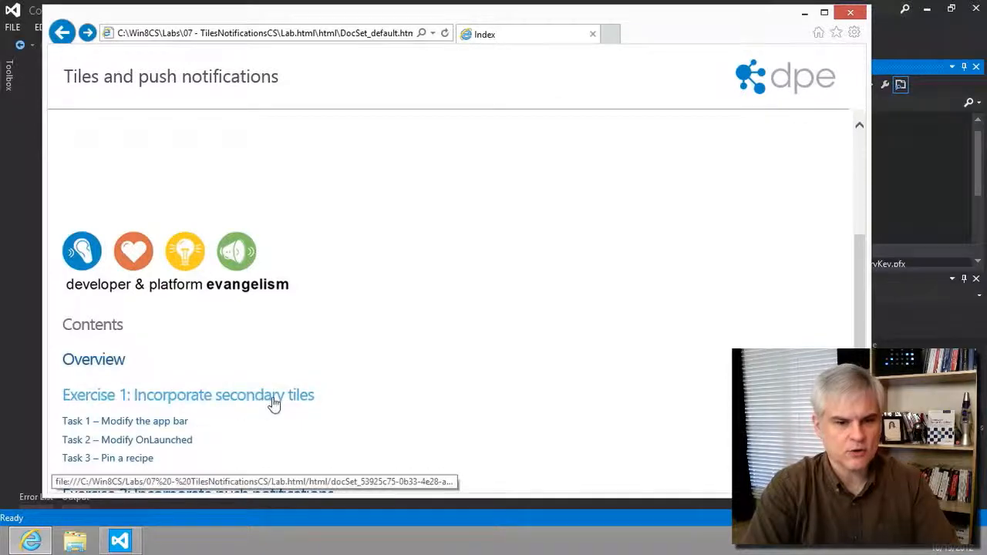
{"action": "left_click", "coordinate": [188, 395]}
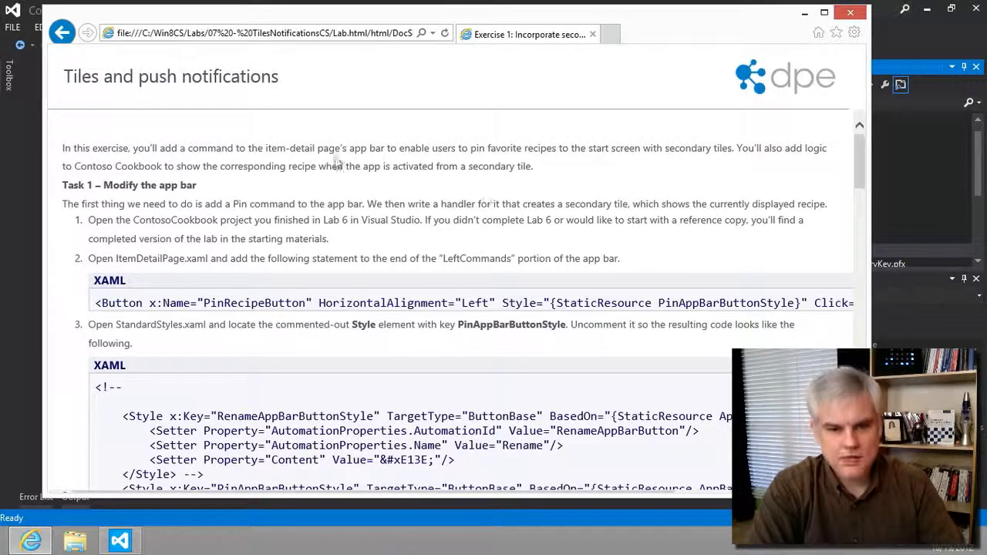
{"action": "scroll", "scroll_direction": "down", "scroll_amount": 3}
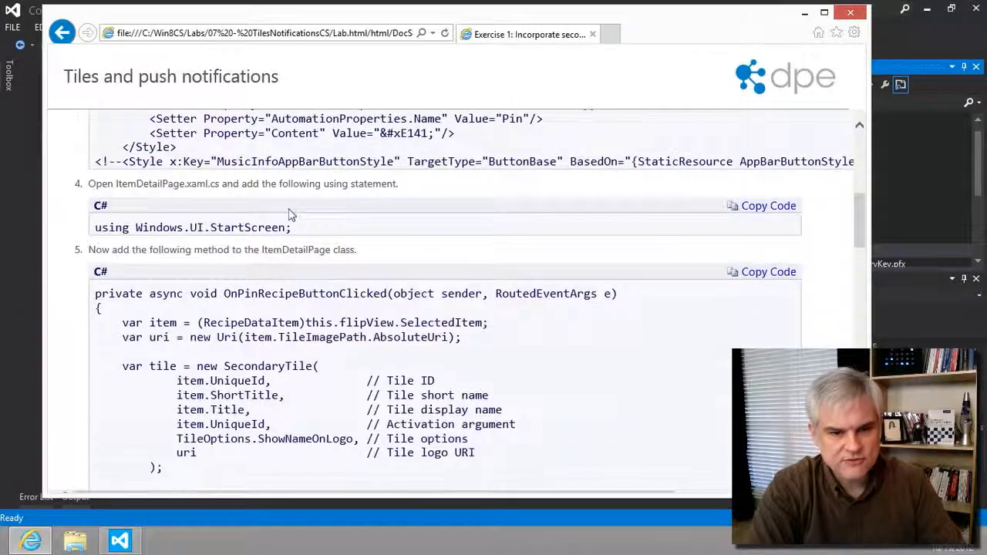
{"action": "scroll", "scroll_direction": "down", "scroll_amount": 3}
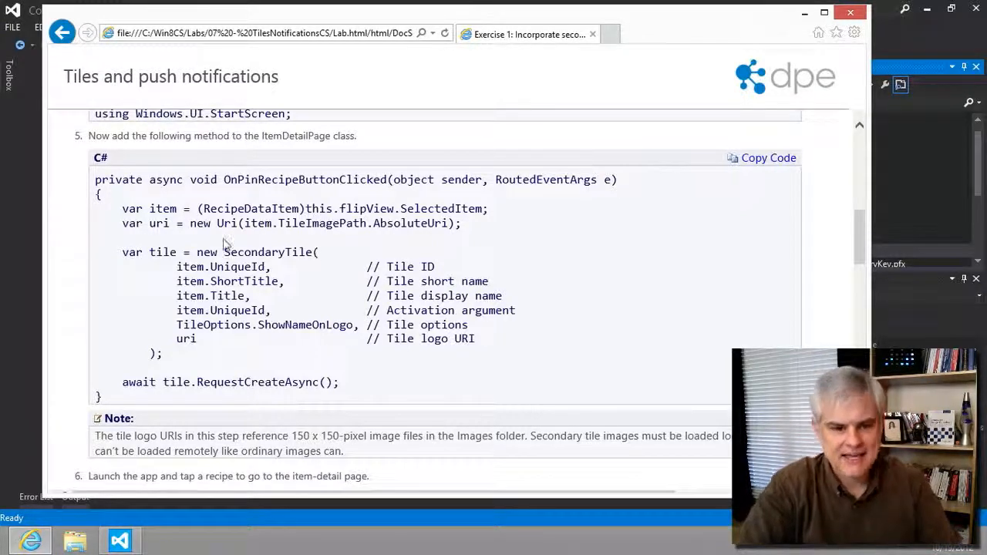
{"action": "double_click", "coordinate": [254, 383]}
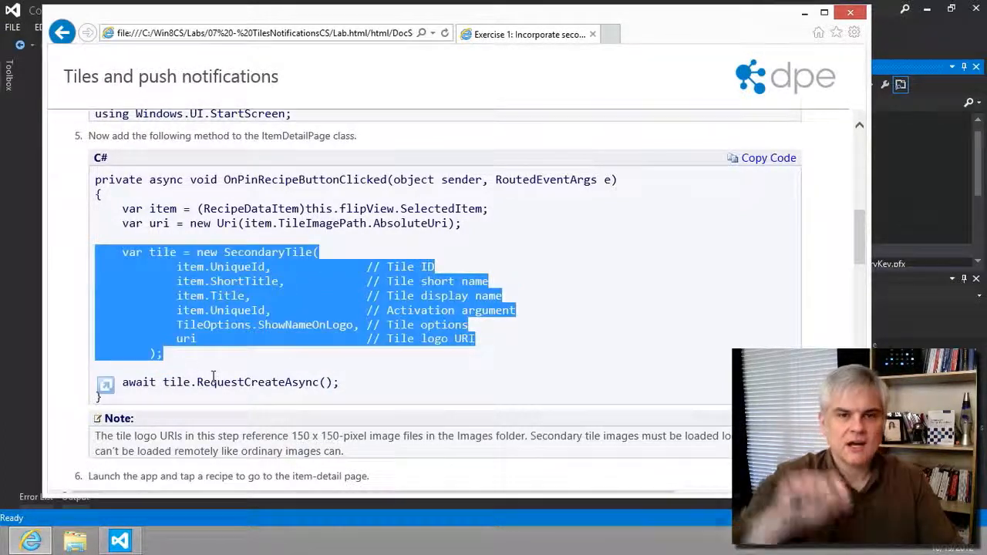
{"action": "mouse_move", "coordinate": [429, 126]}
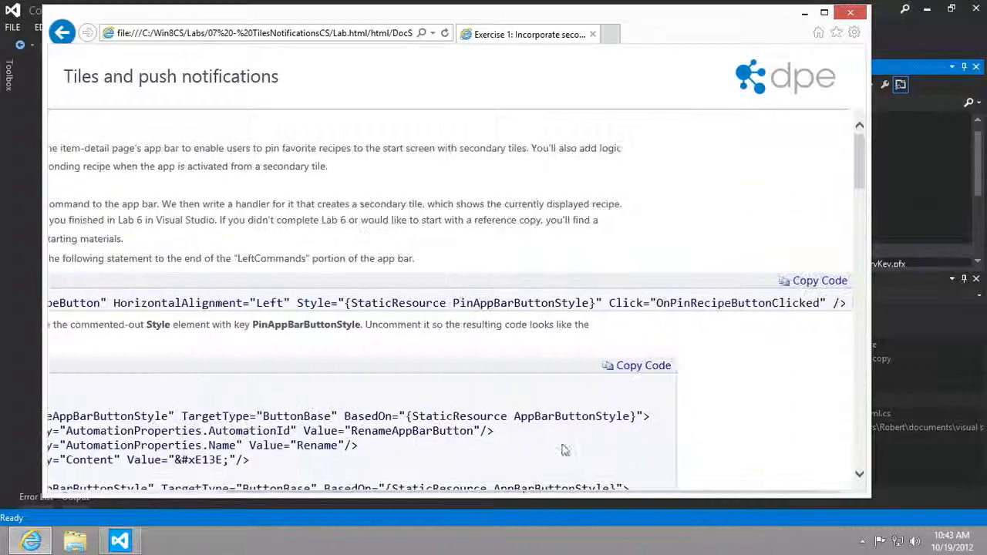
Switch to the ContosoCookbook project and open ItemDetailPage.xaml at the LeftCommands app bar section.
{"action": "left_click", "coordinate": [120, 540]}
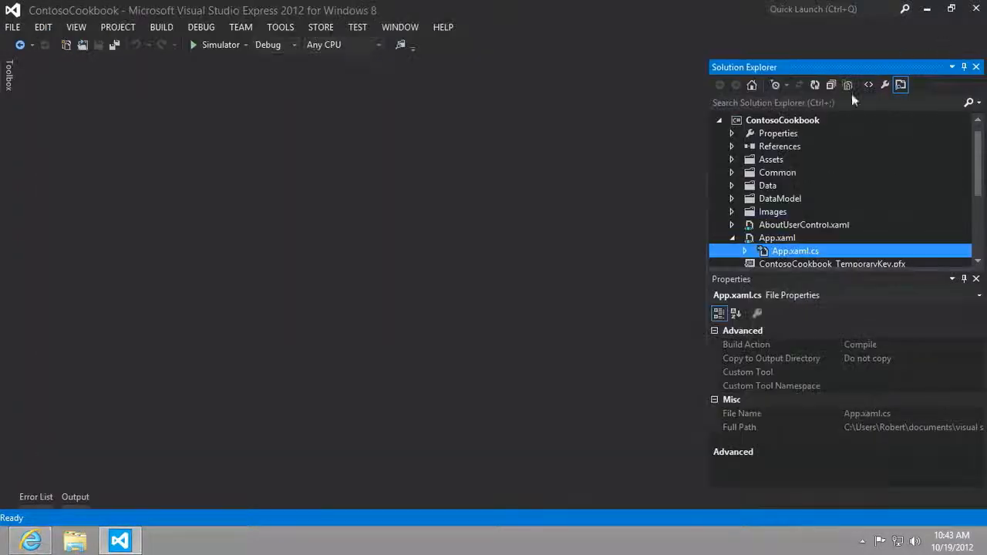
{"action": "scroll", "scroll_direction": "down", "scroll_amount": 3}
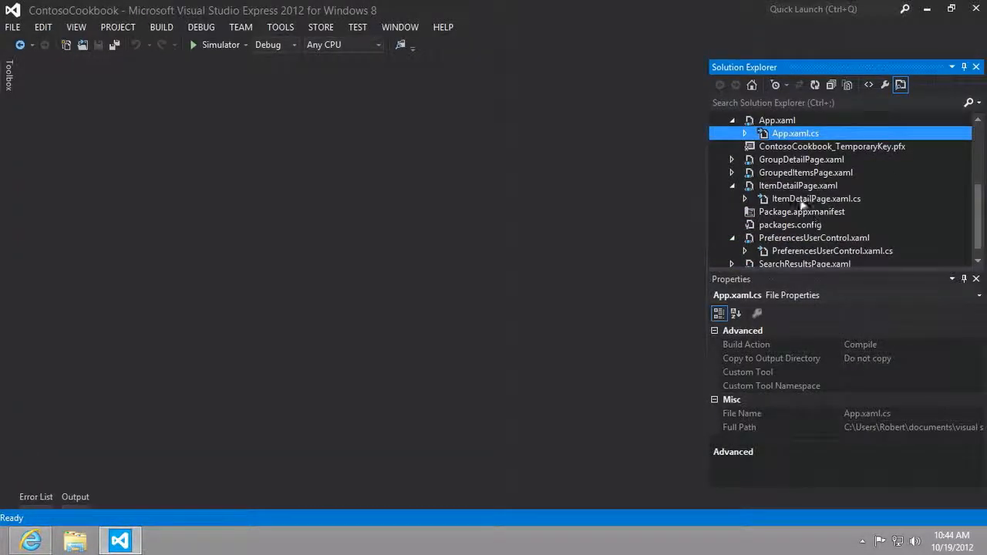
{"action": "double_click", "coordinate": [799, 185]}
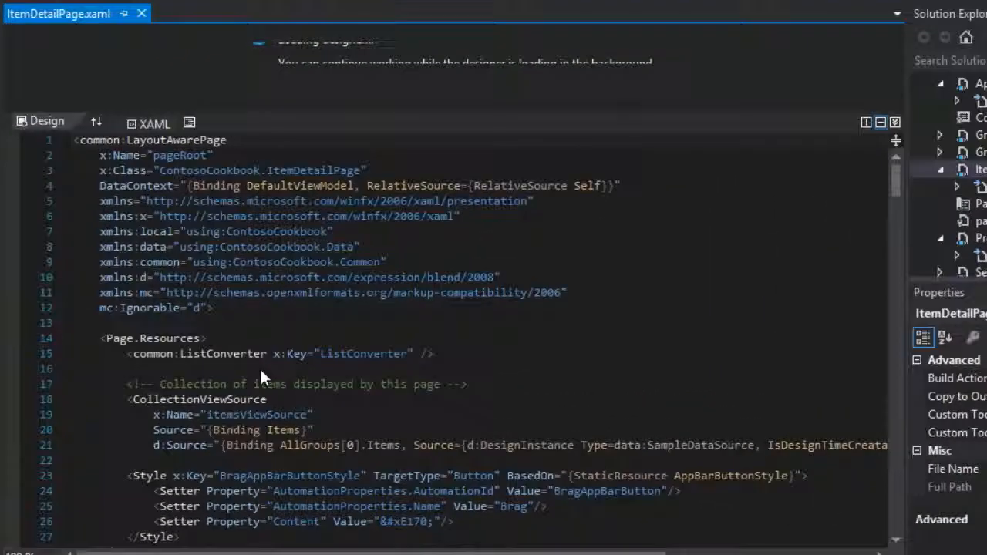
{"action": "scroll", "scroll_direction": "down", "scroll_amount": 3}
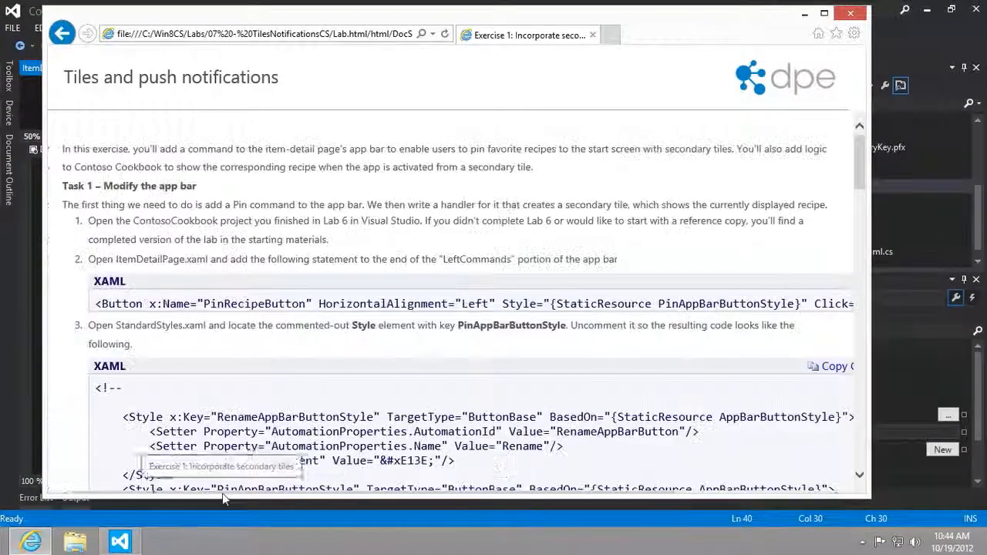
Bring up the StandardStyles.xaml step in the lab page and return to Visual Studio.
{"action": "scroll", "scroll_direction": "down", "scroll_amount": 3}
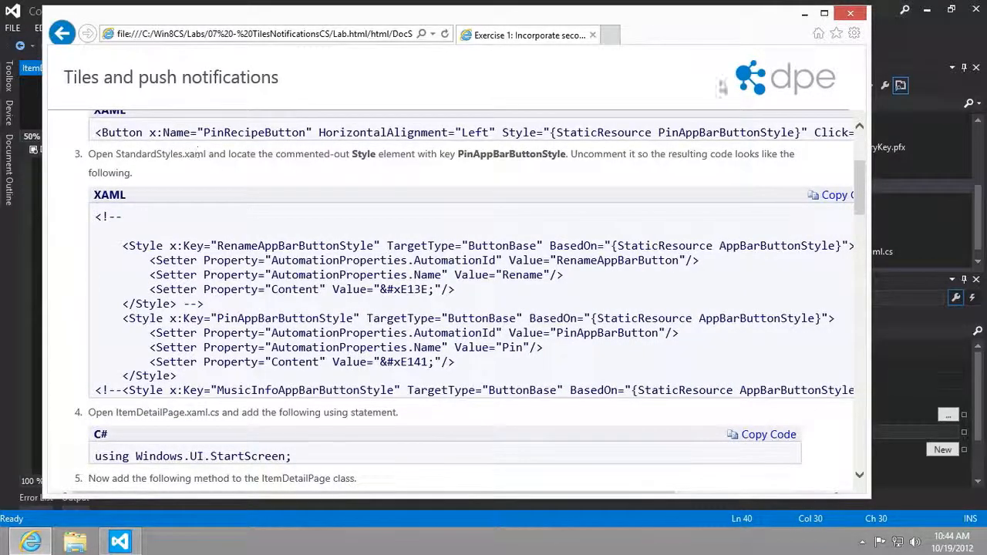
{"action": "left_click", "coordinate": [120, 540]}
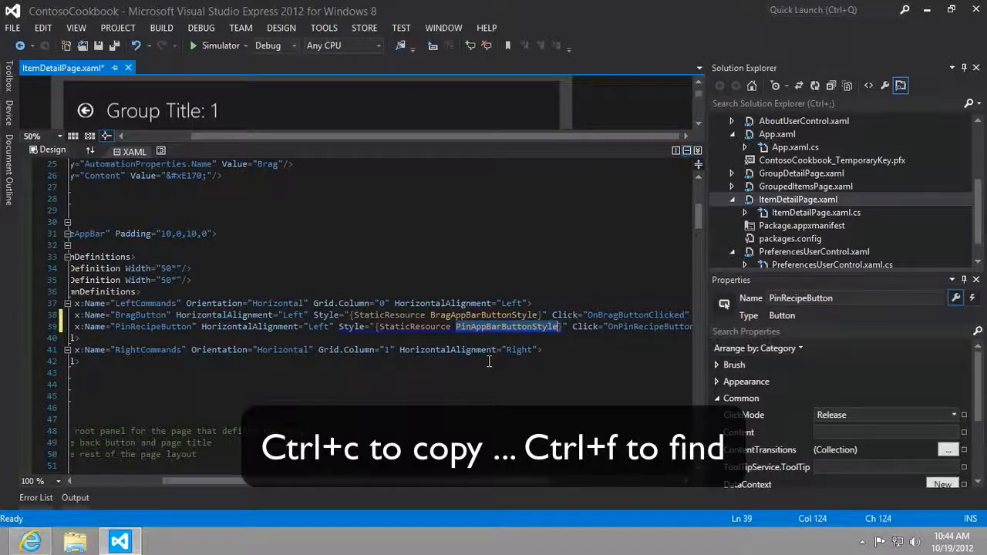
Find PinAppBarButtonStyle in the solution, uncomment its definition in StandardStyles.xaml and save.
{"action": "key", "text": "ctrl+f"}
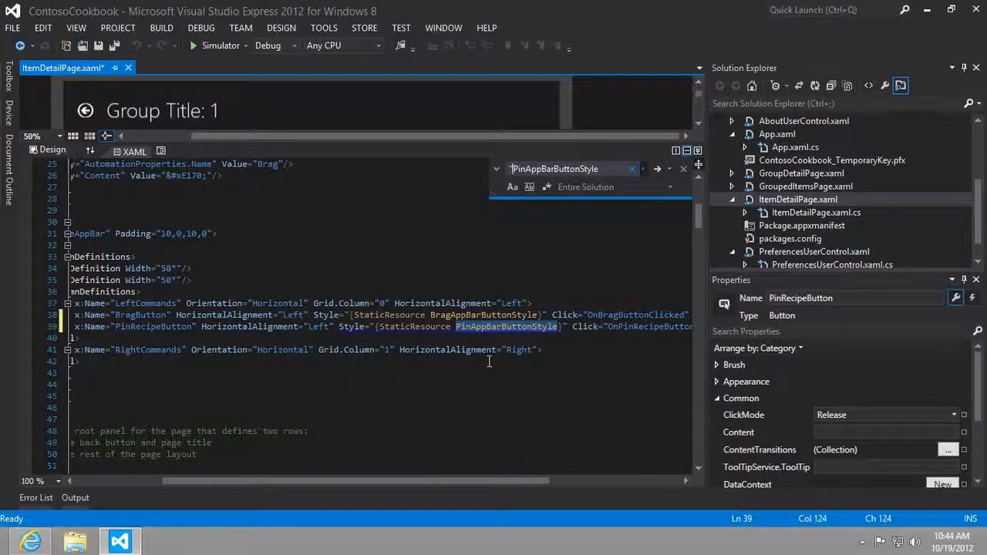
{"action": "mouse_move", "coordinate": [657, 168]}
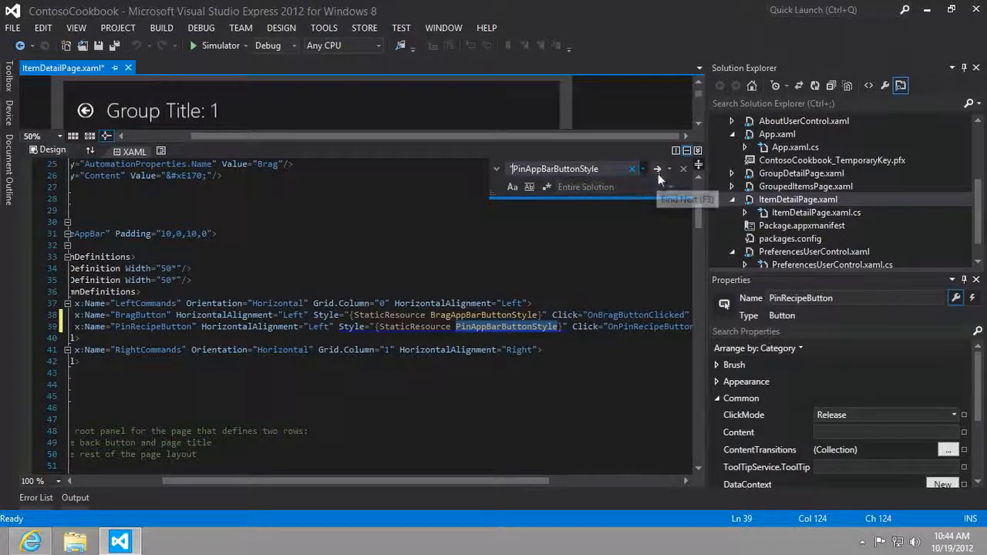
{"action": "left_click", "coordinate": [657, 168]}
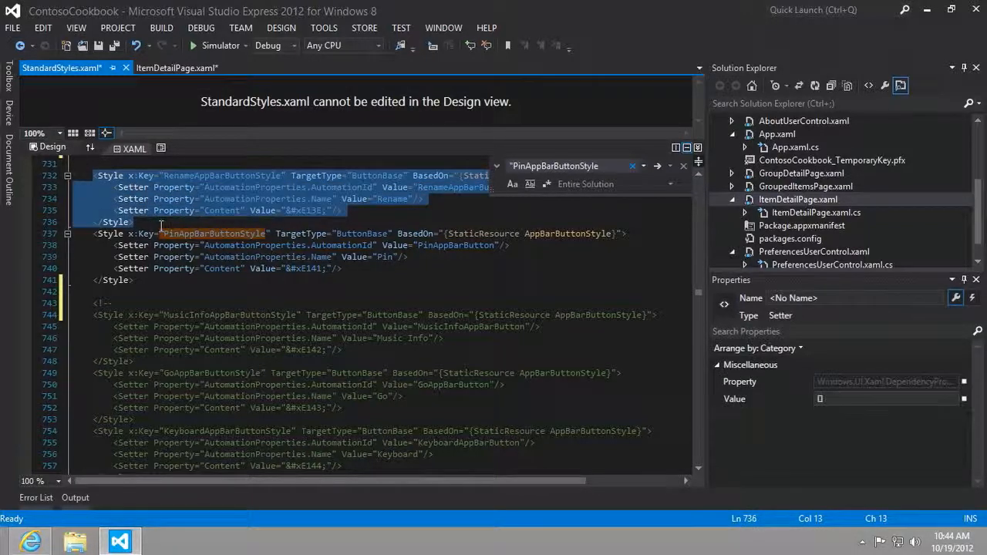
{"action": "left_click", "coordinate": [136, 222]}
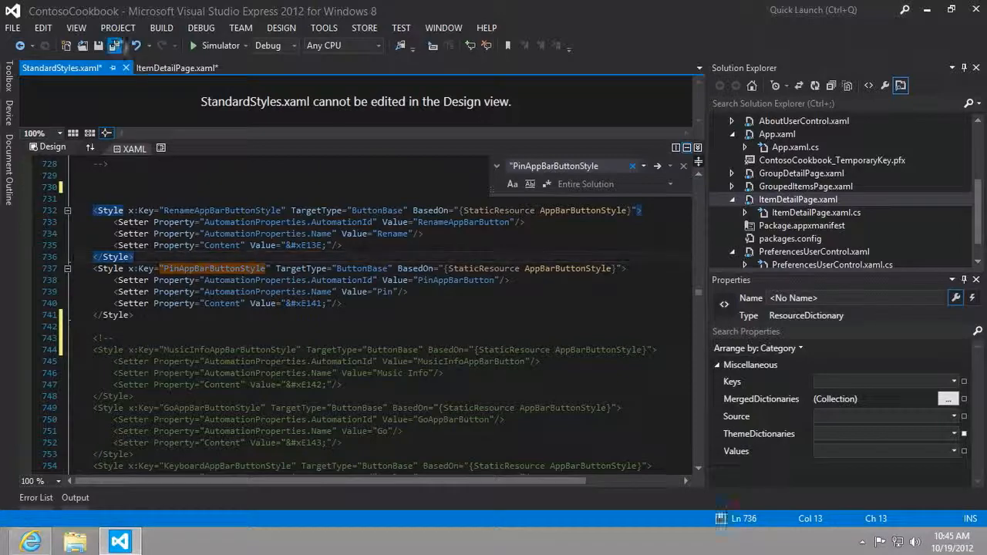
{"action": "key", "text": "ctrl+s"}
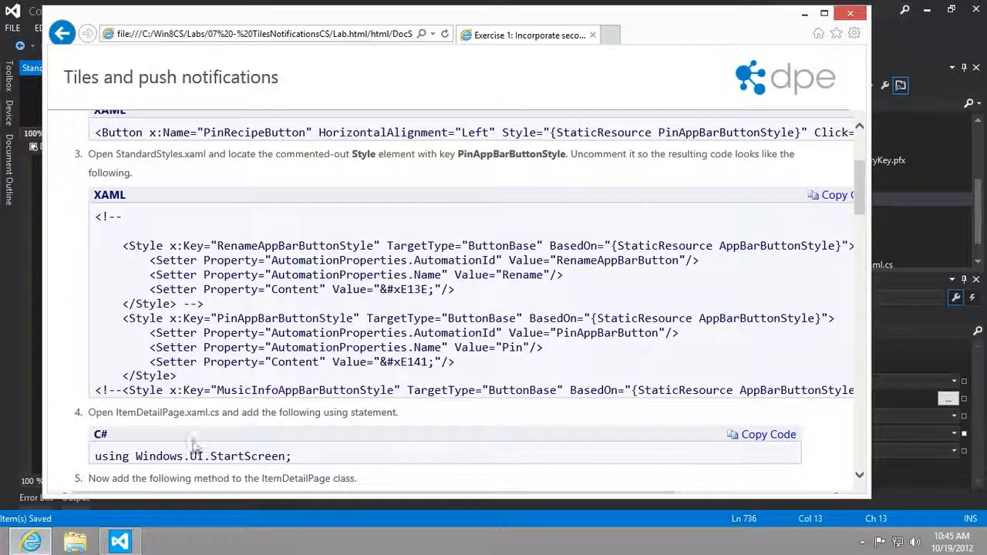
Scroll the lab page to step 4 with the Windows.UI.StartScreen using statement.
{"action": "scroll", "scroll_direction": "down", "scroll_amount": 3}
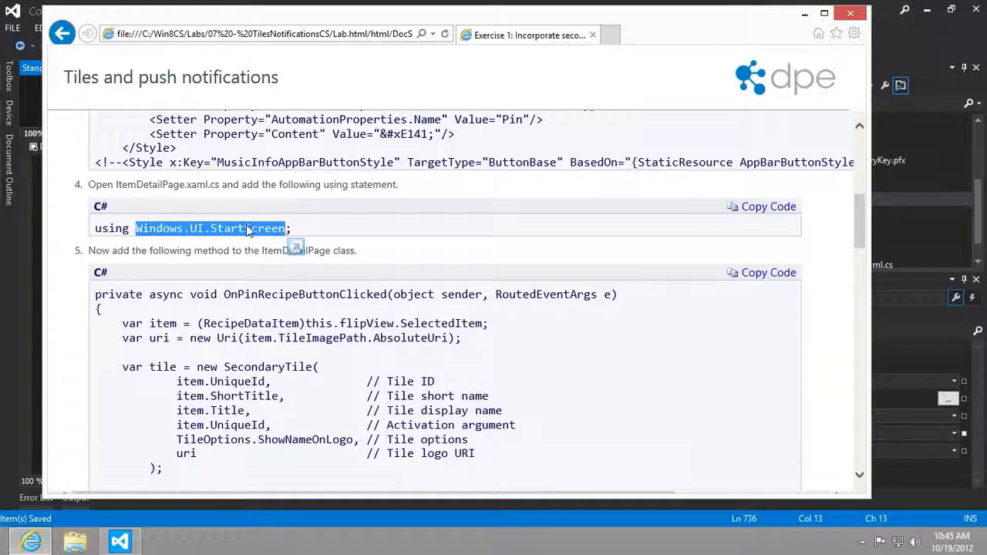
{"action": "mouse_move", "coordinate": [667, 265]}
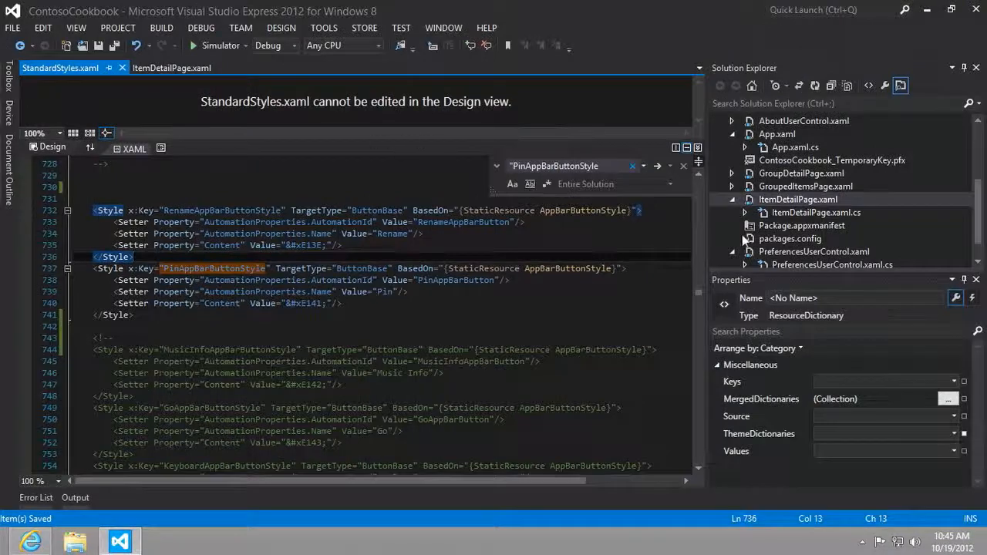
Open ItemDetailPage.xaml.cs to add the using Windows.UI.StartScreen directive.
{"action": "double_click", "coordinate": [817, 213]}
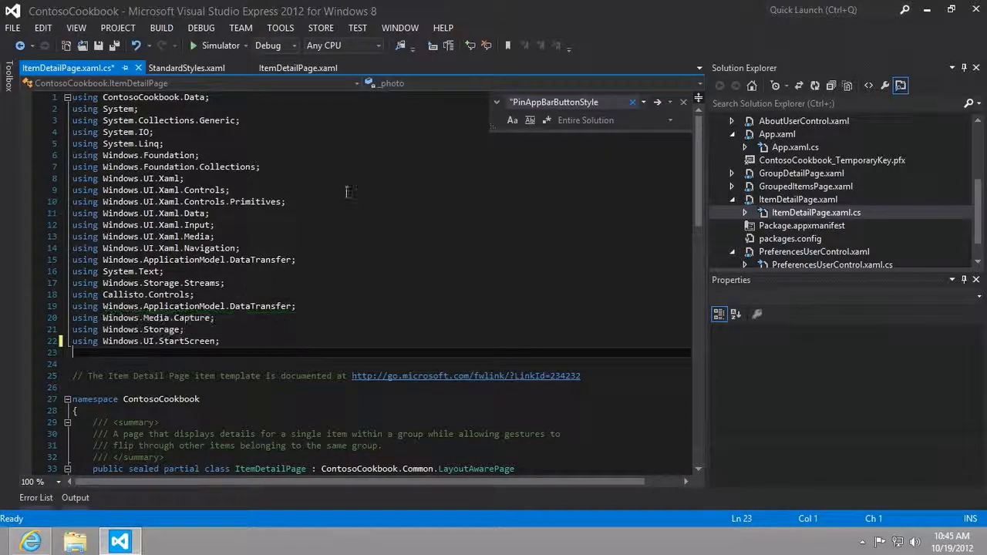
{"action": "mouse_move", "coordinate": [120, 540]}
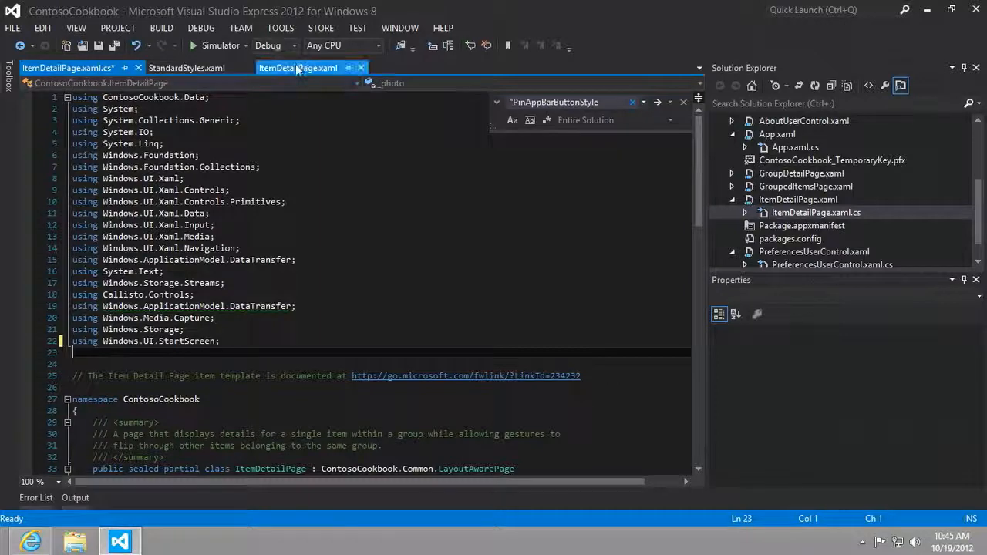
Jump from the PinRecipeButton markup to its OnPinRecipeButtonClicked handler in the code-behind.
{"action": "left_click", "coordinate": [297, 68]}
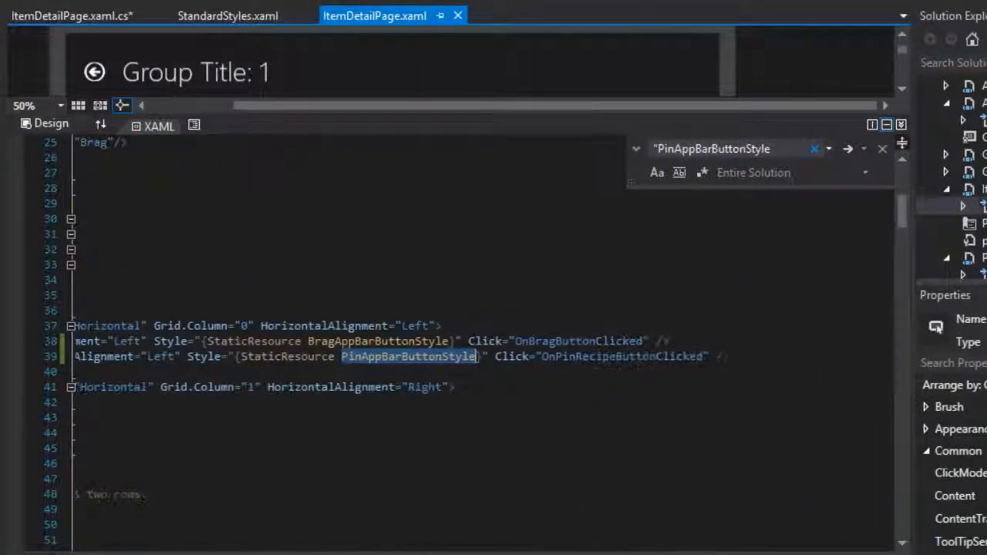
{"action": "left_click", "coordinate": [589, 356]}
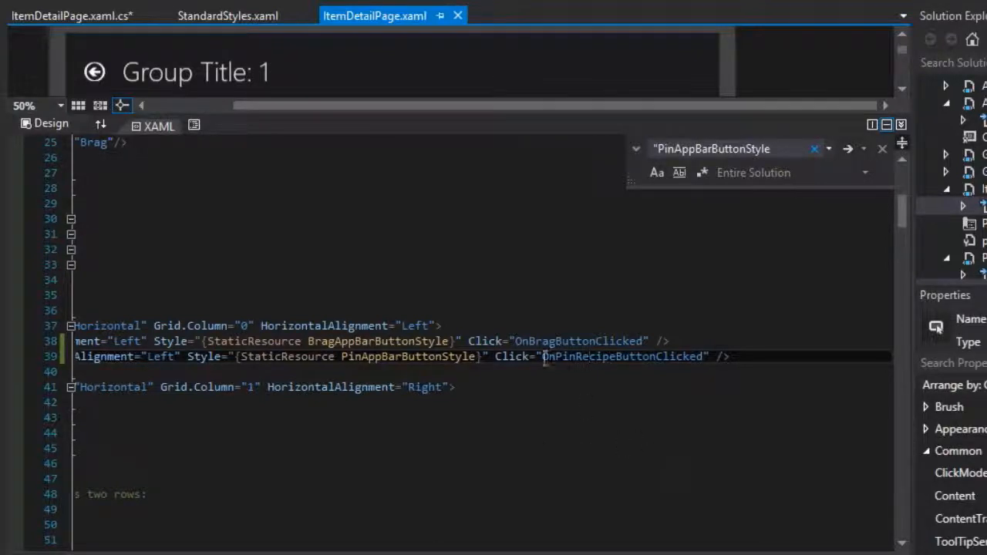
{"action": "mouse_move", "coordinate": [625, 357]}
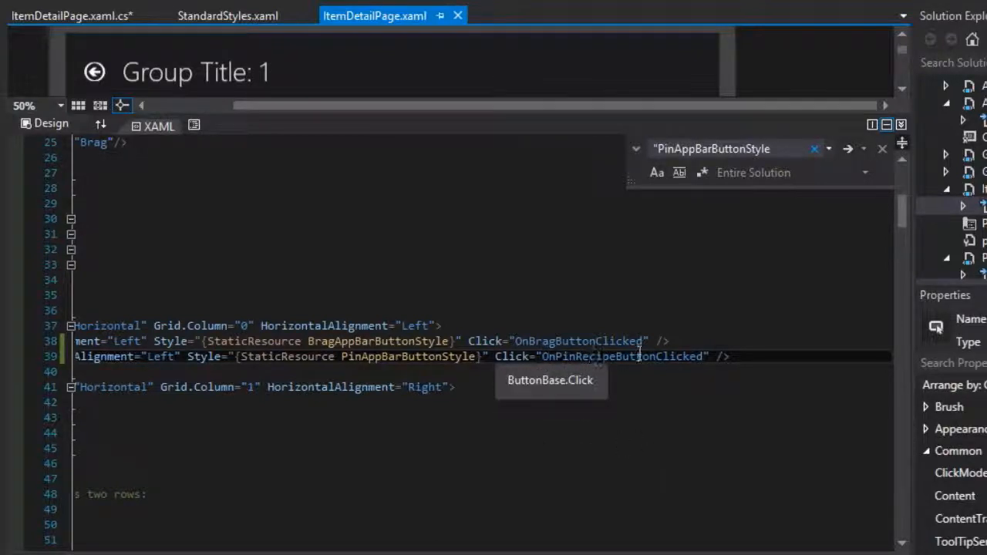
{"action": "left_click", "coordinate": [71, 15]}
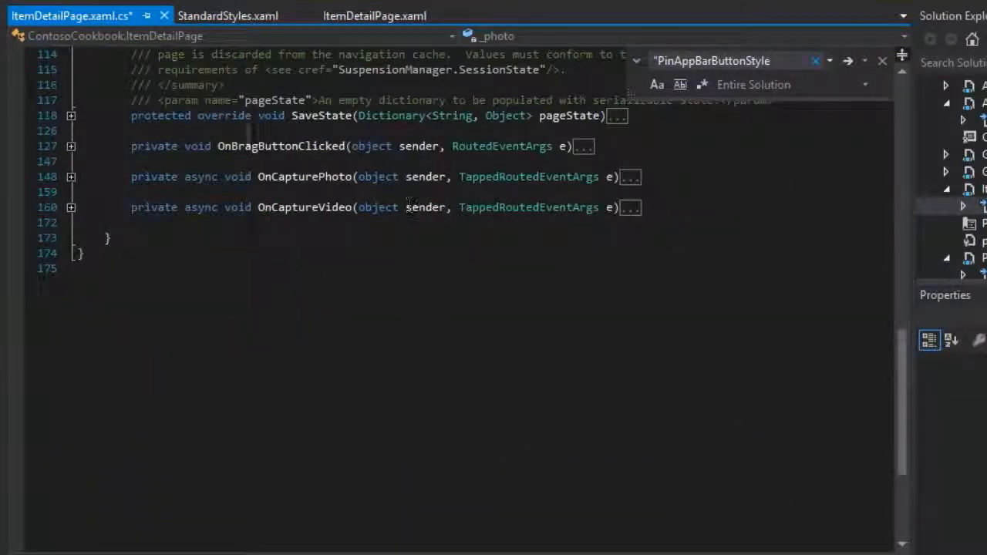
{"action": "mouse_move", "coordinate": [232, 151]}
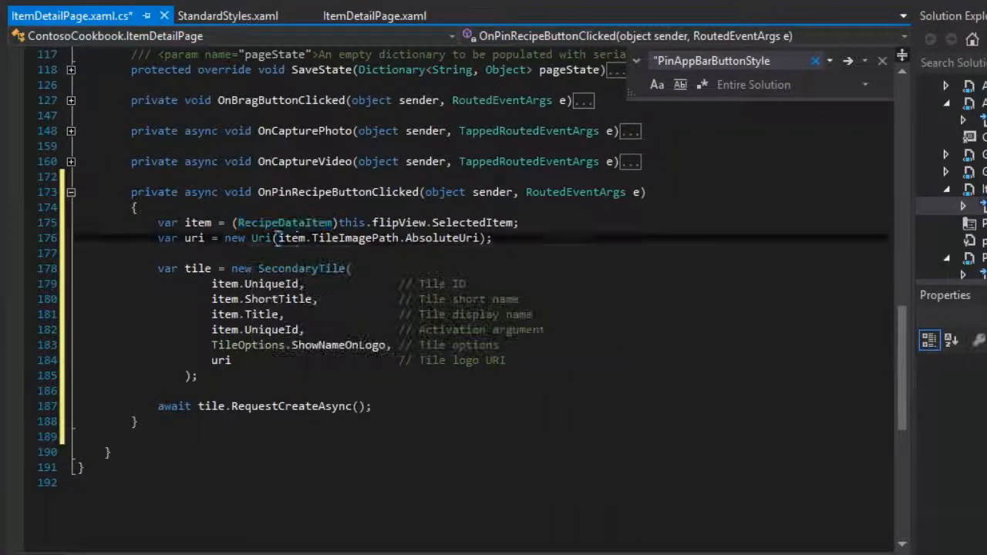
Review the handler's tile logo URI, SecondaryTile and RequestCreateAsync call, then save ItemDetailPage.xaml.cs.
{"action": "left_click_drag", "start_coordinate": [277, 237], "coordinate": [478, 237]}
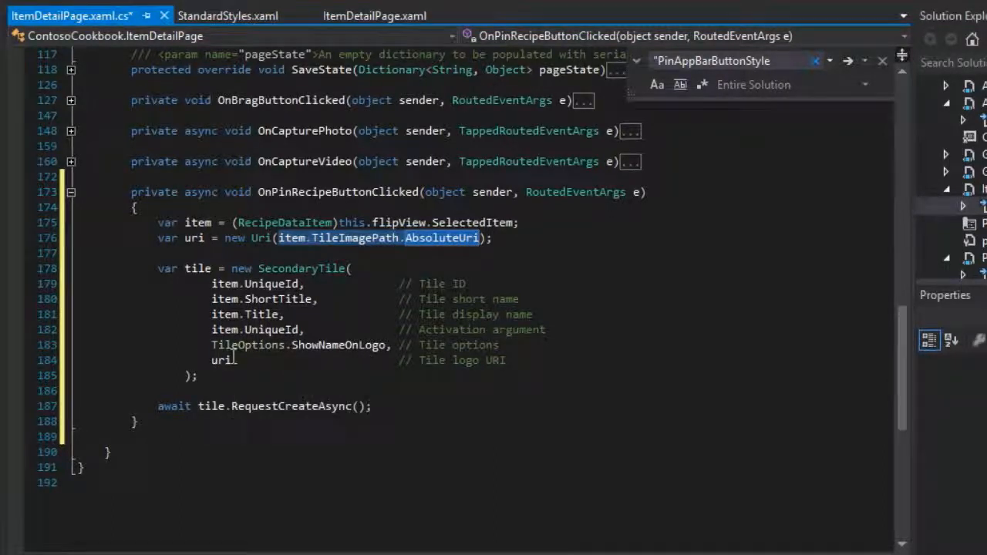
{"action": "double_click", "coordinate": [220, 361]}
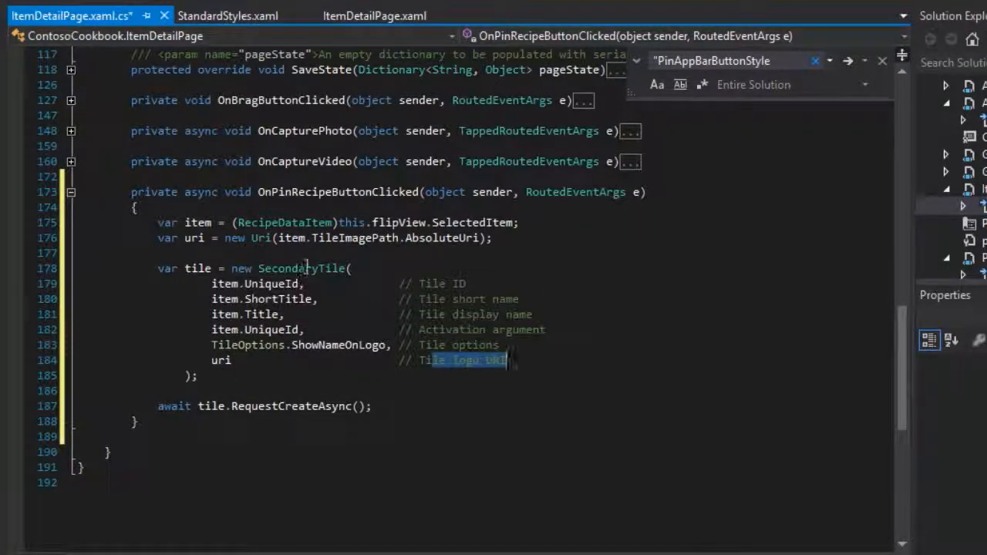
{"action": "double_click", "coordinate": [303, 269]}
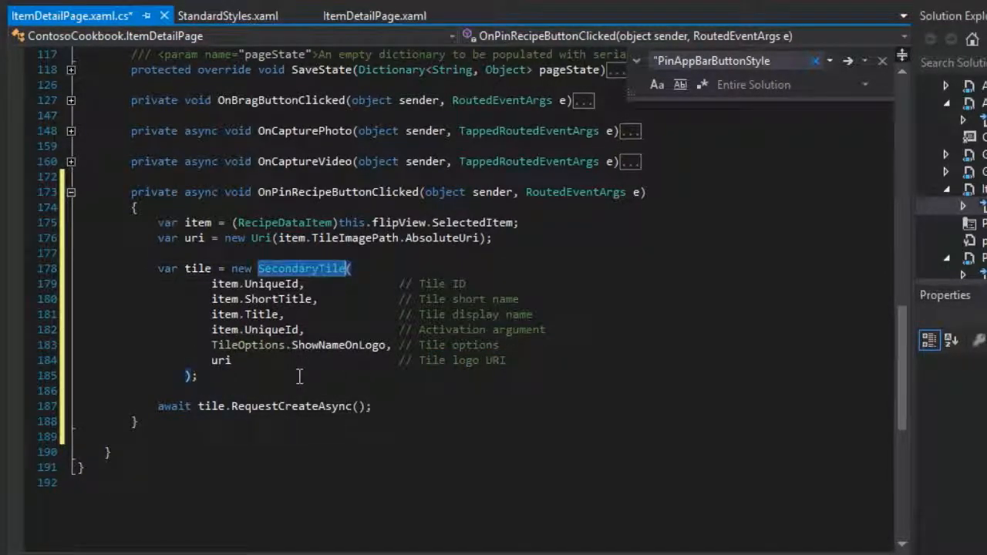
{"action": "mouse_move", "coordinate": [296, 406]}
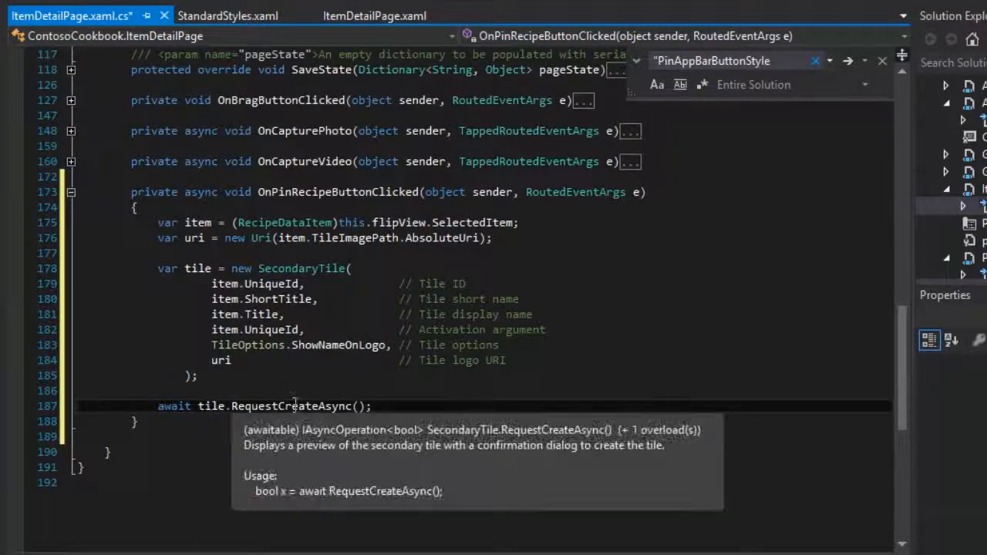
{"action": "double_click", "coordinate": [292, 407]}
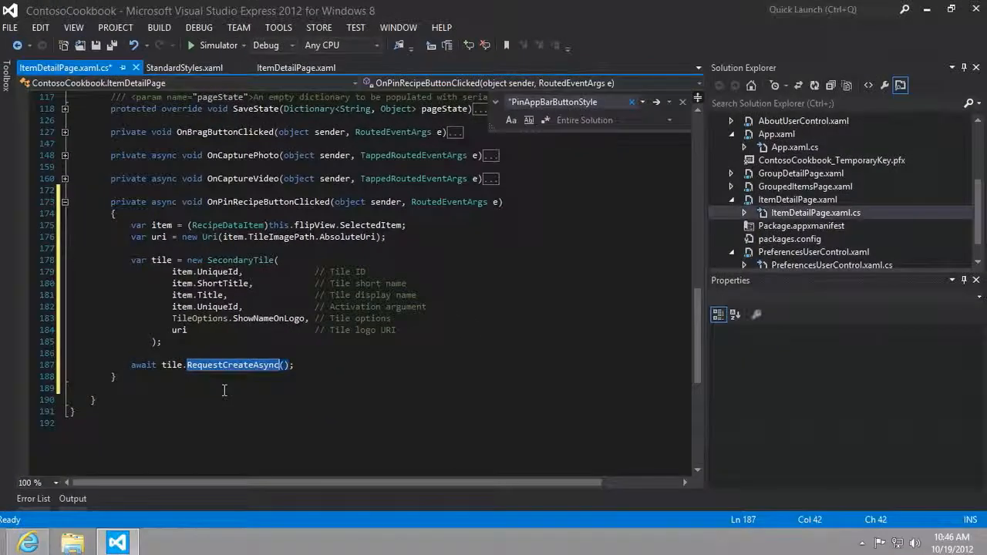
{"action": "key", "text": "ctrl+s"}
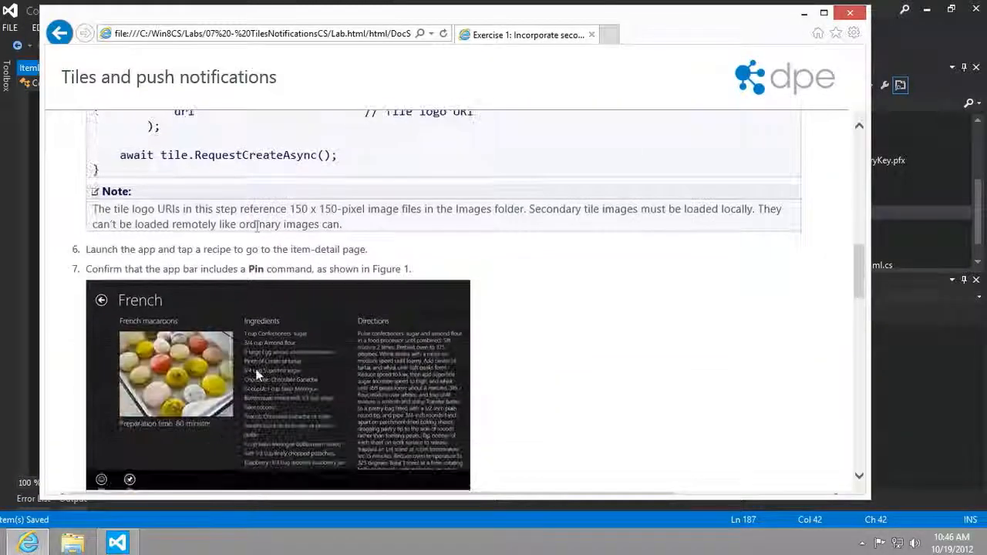
{"action": "left_click", "coordinate": [118, 541]}
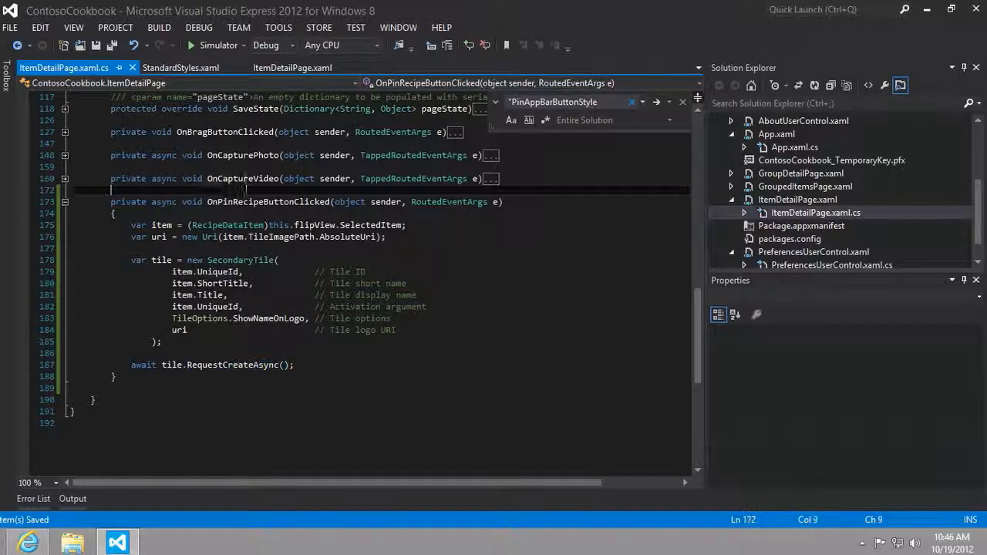
{"action": "mouse_move", "coordinate": [219, 45]}
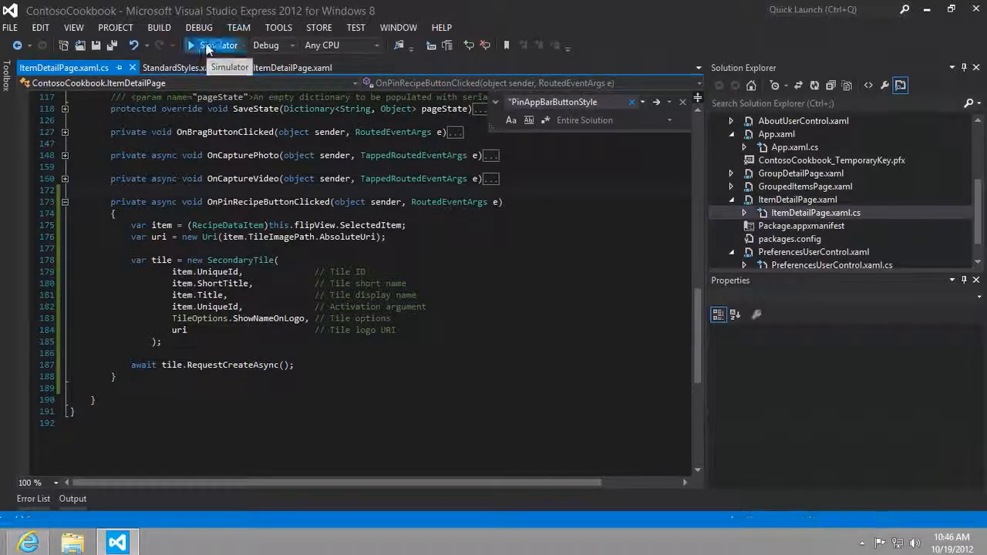
Run Contoso Cookbook in the simulator and open the German meatballs recipe page.
{"action": "left_click", "coordinate": [183, 45]}
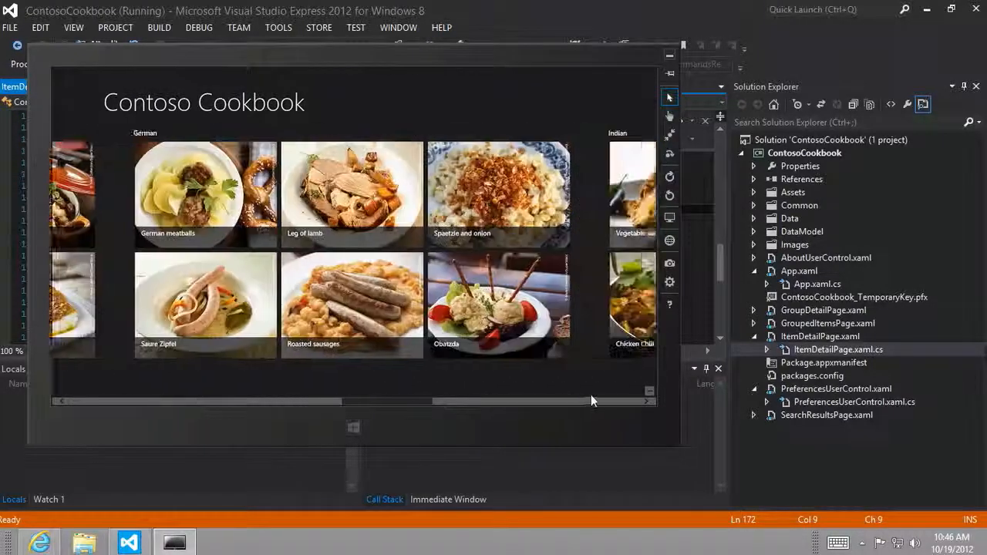
{"action": "scroll", "scroll_direction": "right", "scroll_amount": 3}
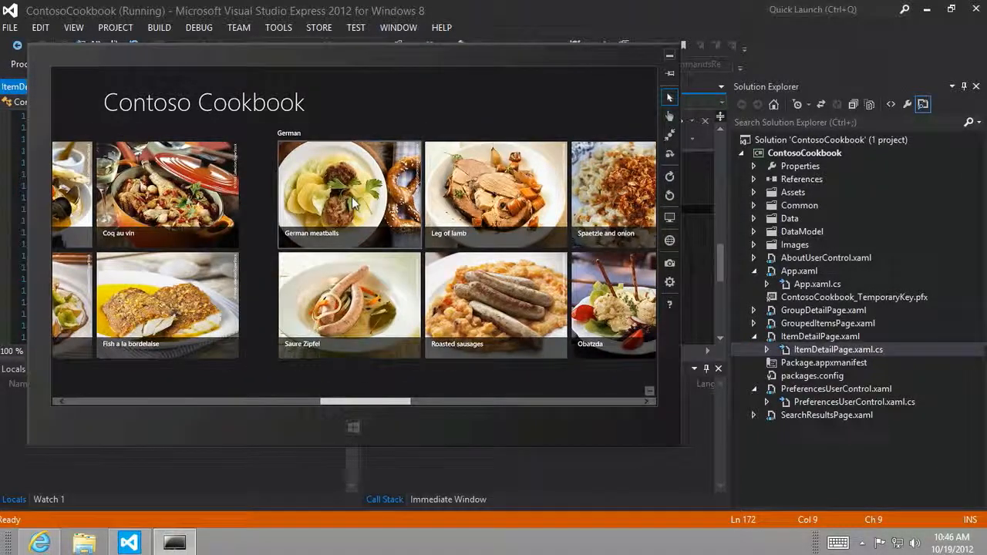
{"action": "left_click", "coordinate": [349, 195]}
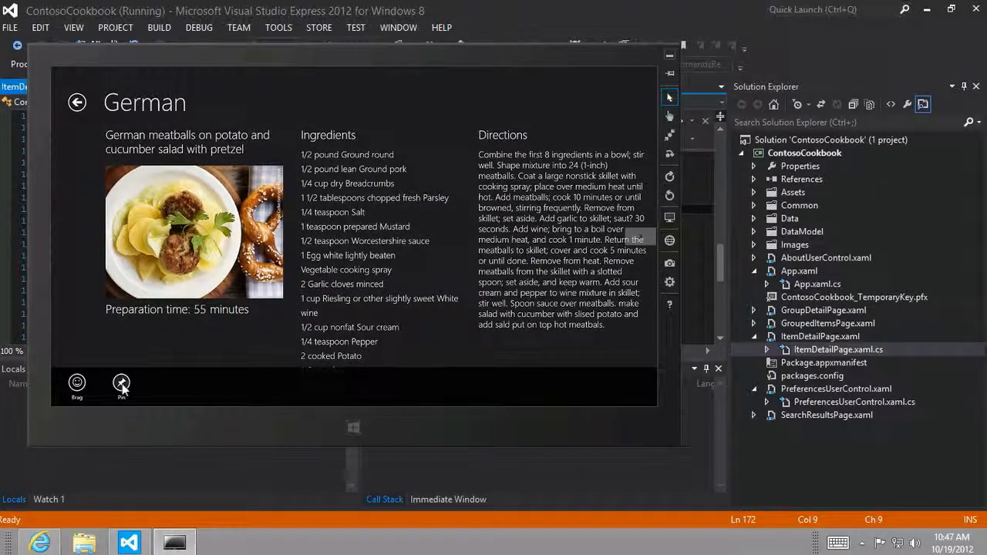
Use the app bar's Pin command and confirm Pin to Start for the German meatballs tile.
{"action": "left_click", "coordinate": [121, 382]}
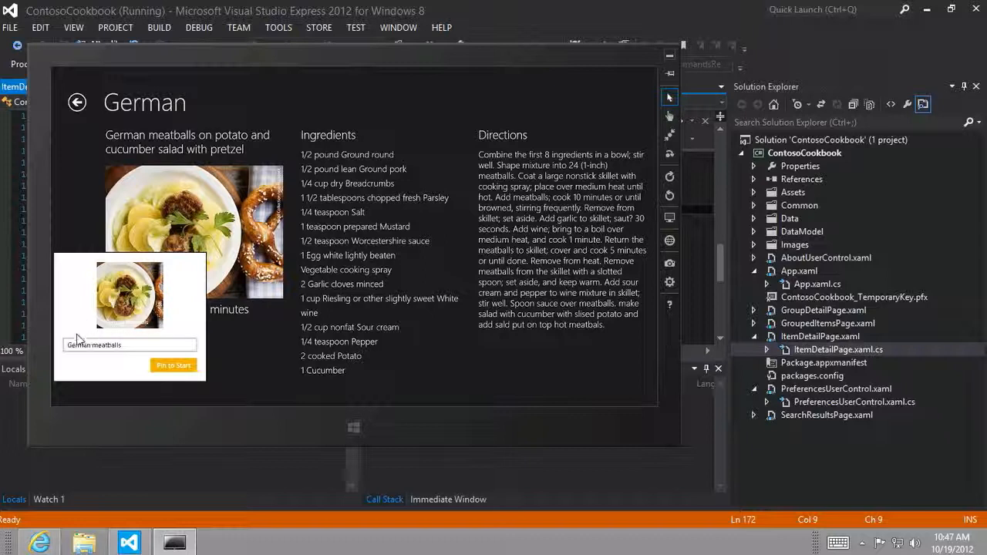
{"action": "left_click", "coordinate": [115, 345]}
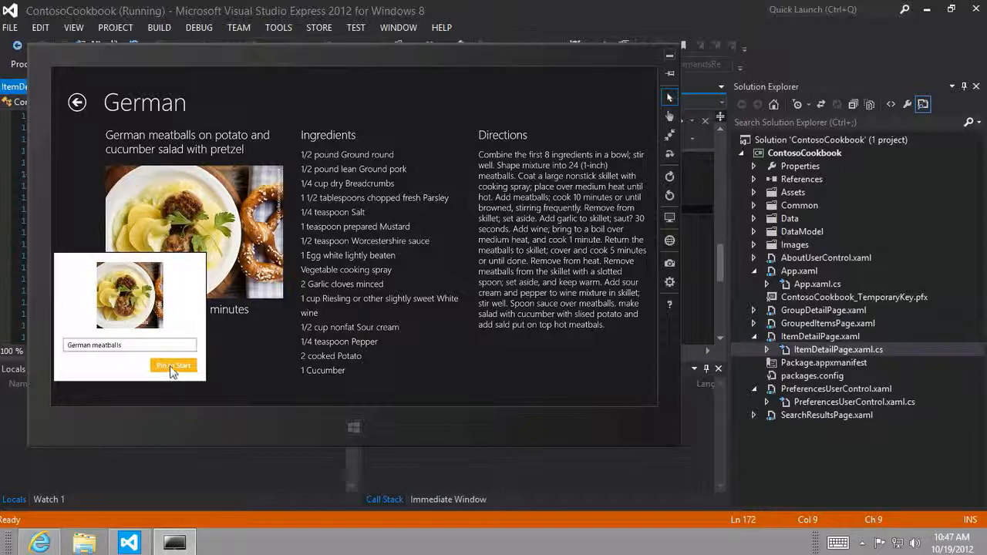
{"action": "left_click", "coordinate": [173, 364]}
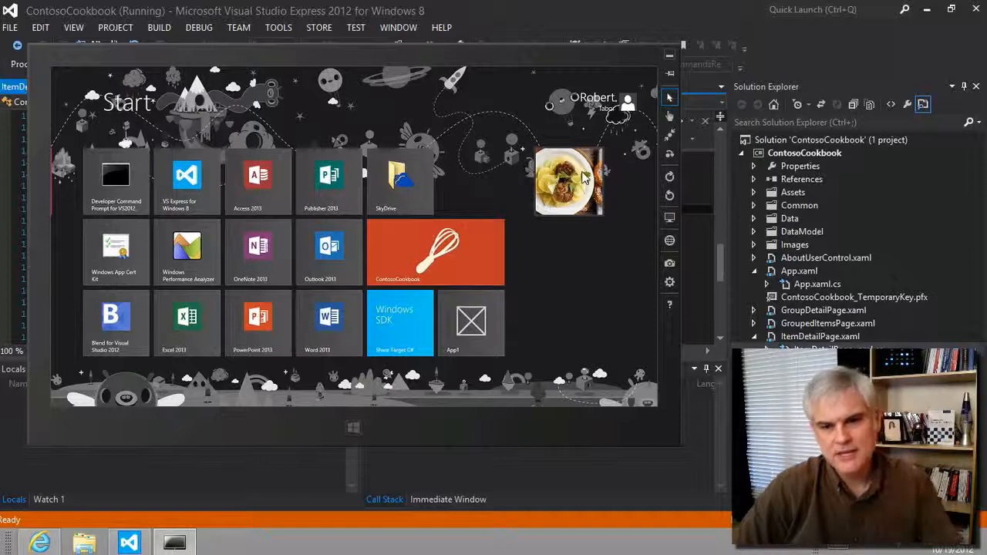
Launch the app from the pinned German meatballs tile, which still lands on the recipe hub.
{"action": "left_click", "coordinate": [568, 182]}
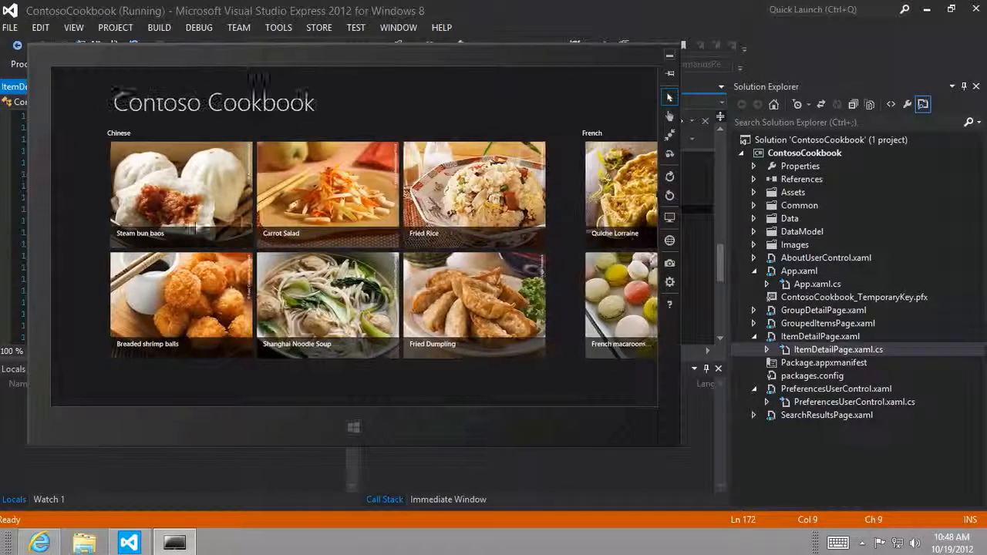
{"action": "left_click", "coordinate": [328, 193]}
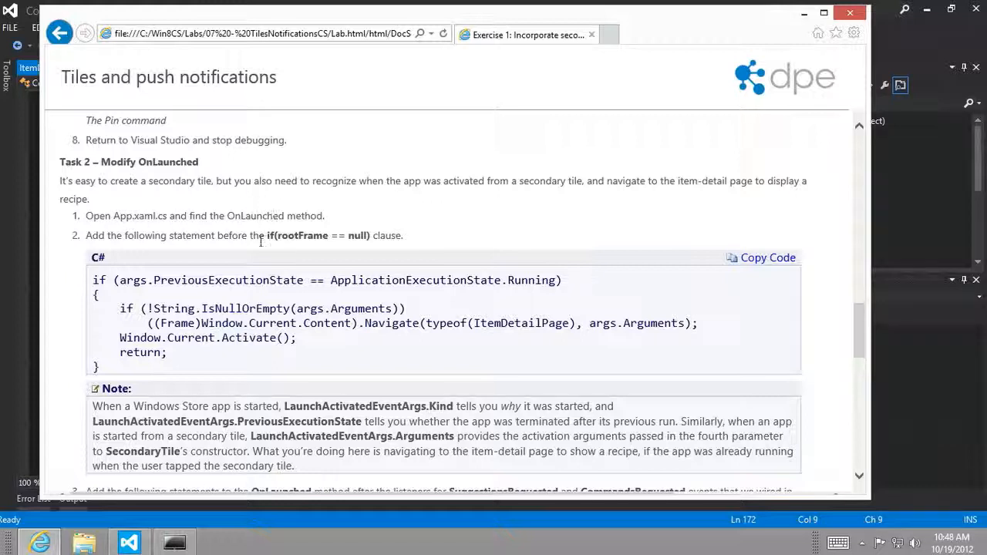
{"action": "mouse_move", "coordinate": [734, 261]}
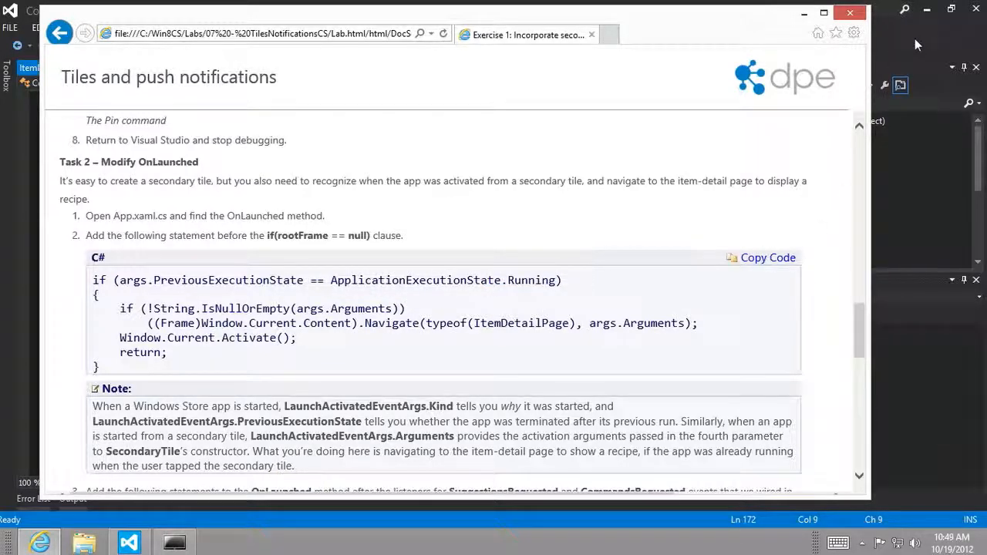
Copy the running-state OnLaunched code snippet from the lab page.
{"action": "left_click", "coordinate": [130, 540]}
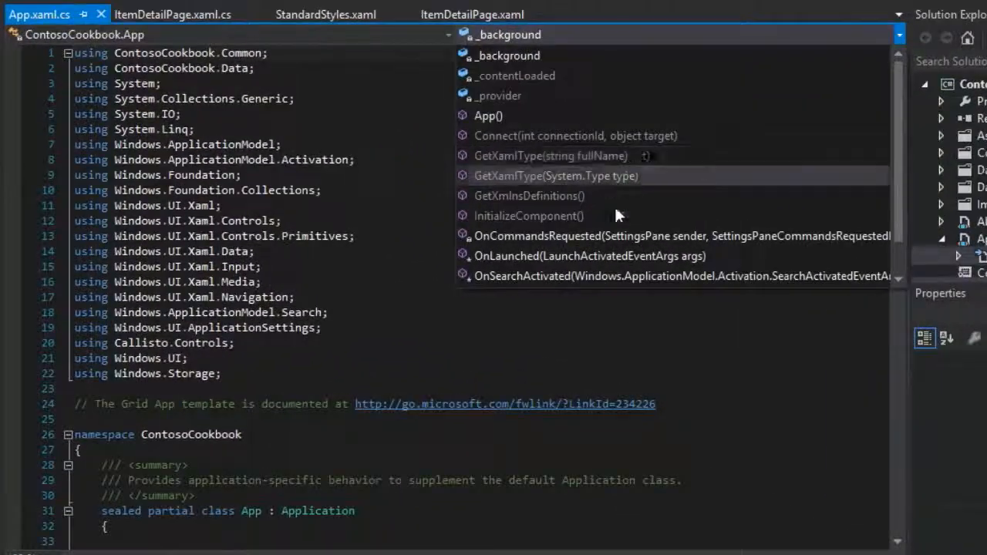
Jump to OnLaunched and review the IsNullOrEmpty check and Navigate call to ItemDetailPage.
{"action": "left_click", "coordinate": [589, 256]}
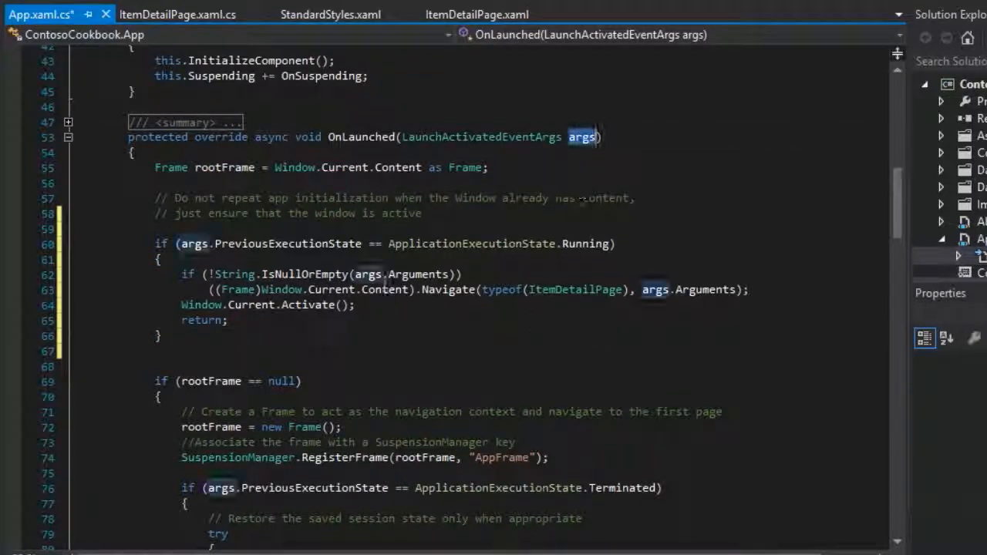
{"action": "double_click", "coordinate": [305, 274]}
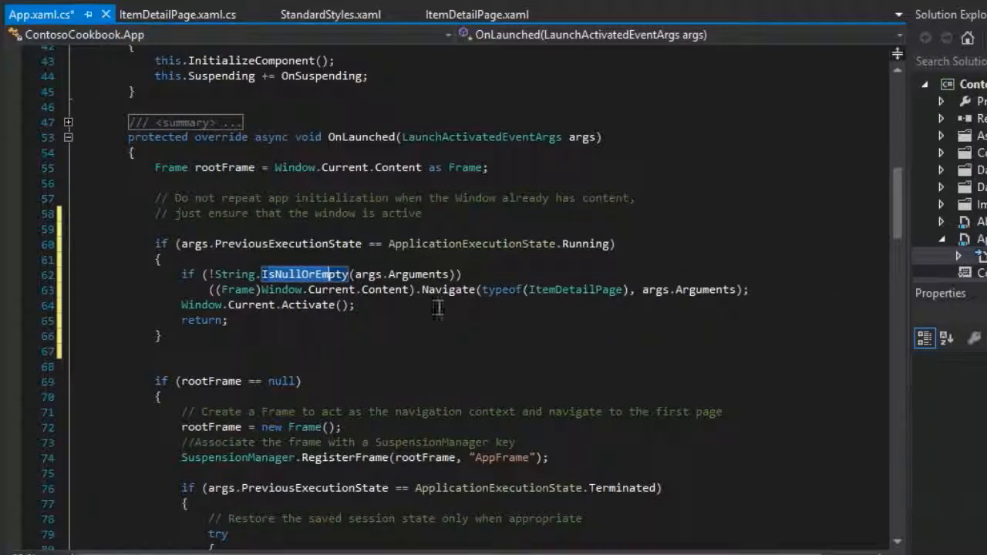
{"action": "mouse_move", "coordinate": [432, 309]}
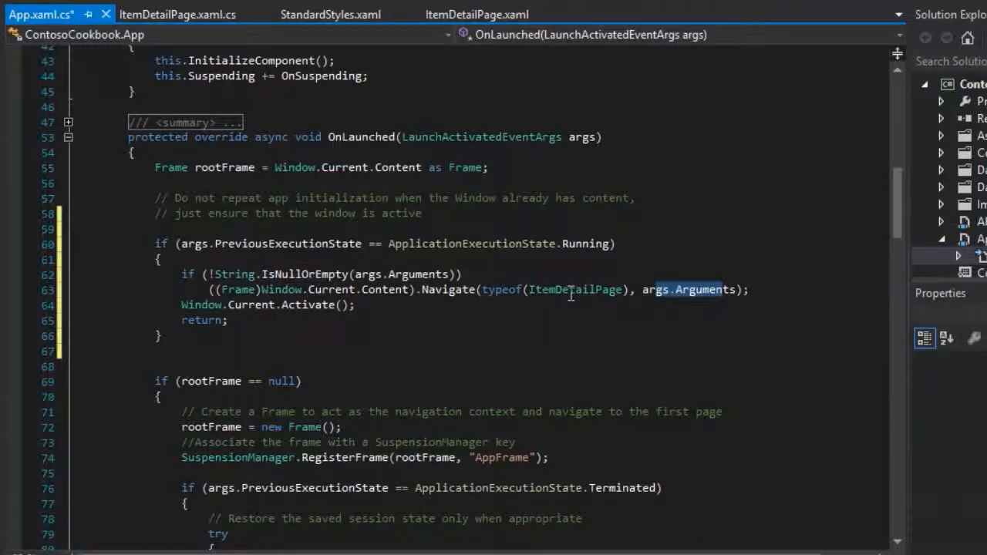
{"action": "double_click", "coordinate": [574, 290]}
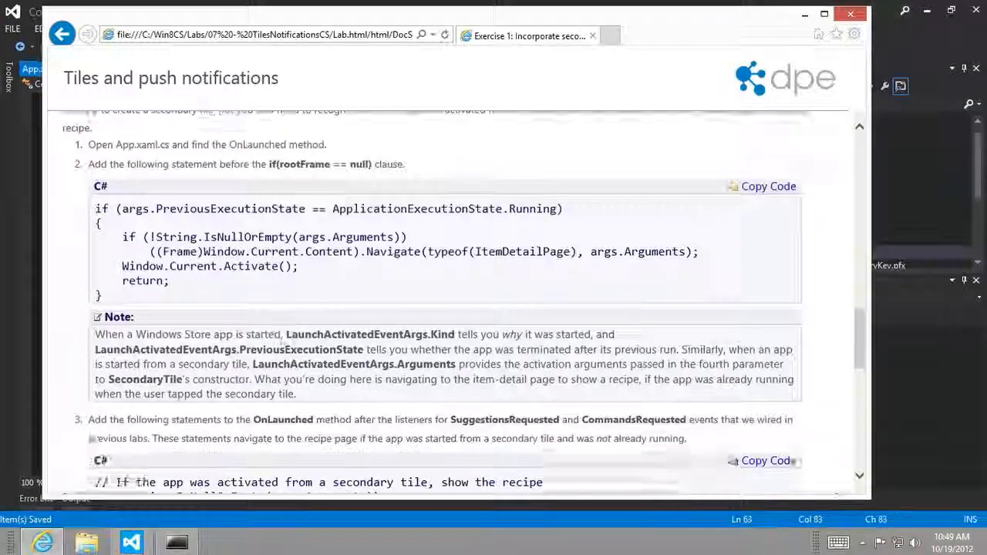
Reach Task 3 – Pin a recipe and highlight the step about stopping debugging.
{"action": "scroll", "scroll_direction": "down", "scroll_amount": 3}
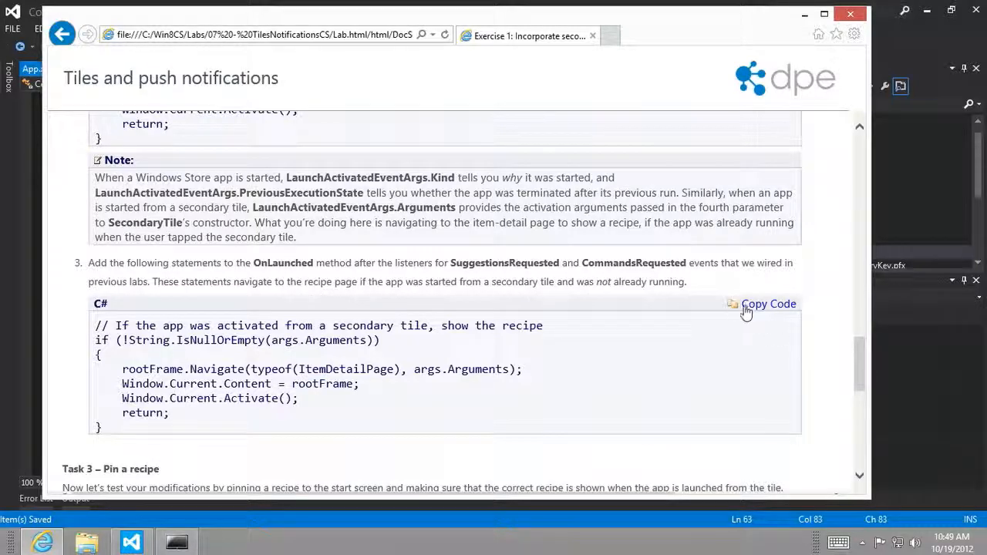
{"action": "mouse_move", "coordinate": [717, 315]}
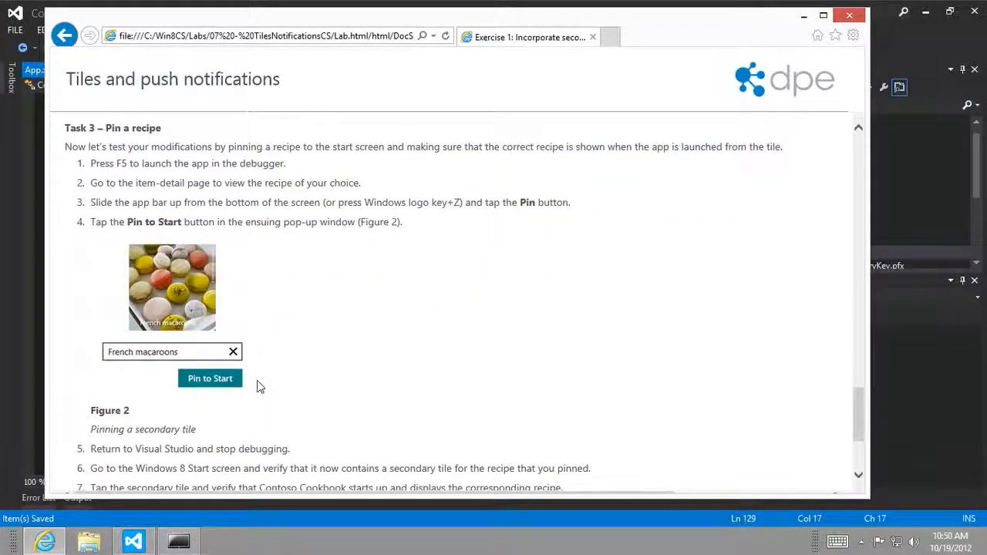
{"action": "scroll", "scroll_direction": "down", "scroll_amount": 3}
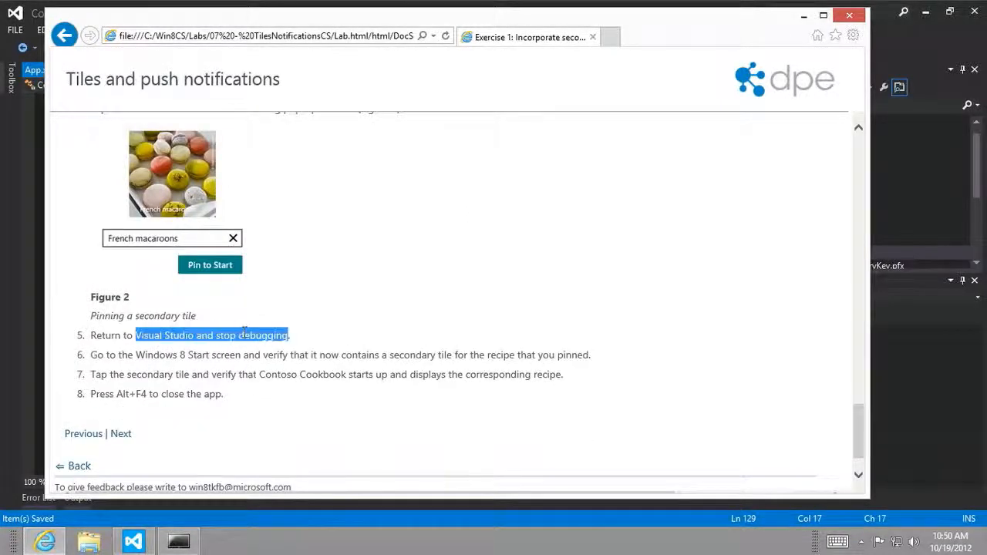
{"action": "left_click_drag", "start_coordinate": [136, 355], "coordinate": [379, 355]}
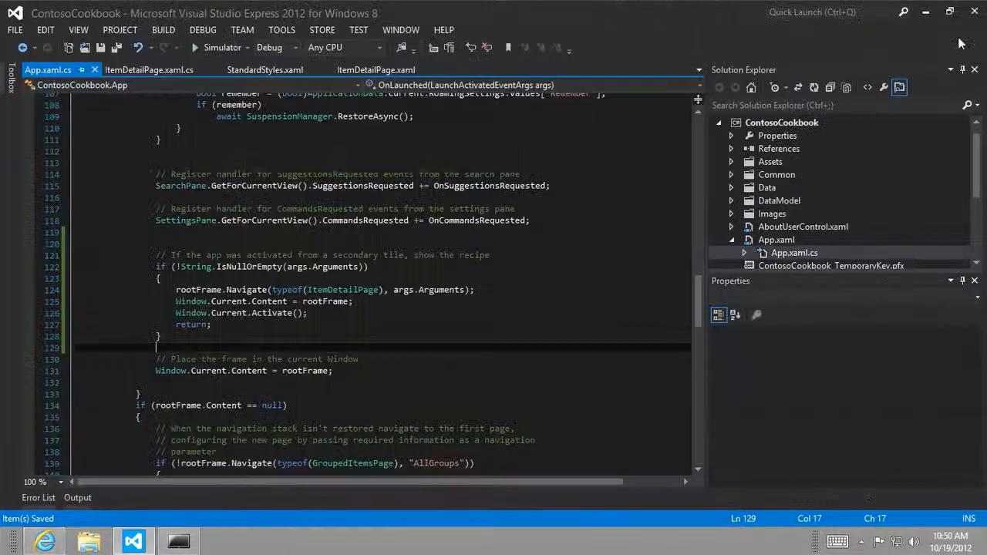
{"action": "mouse_move", "coordinate": [222, 46]}
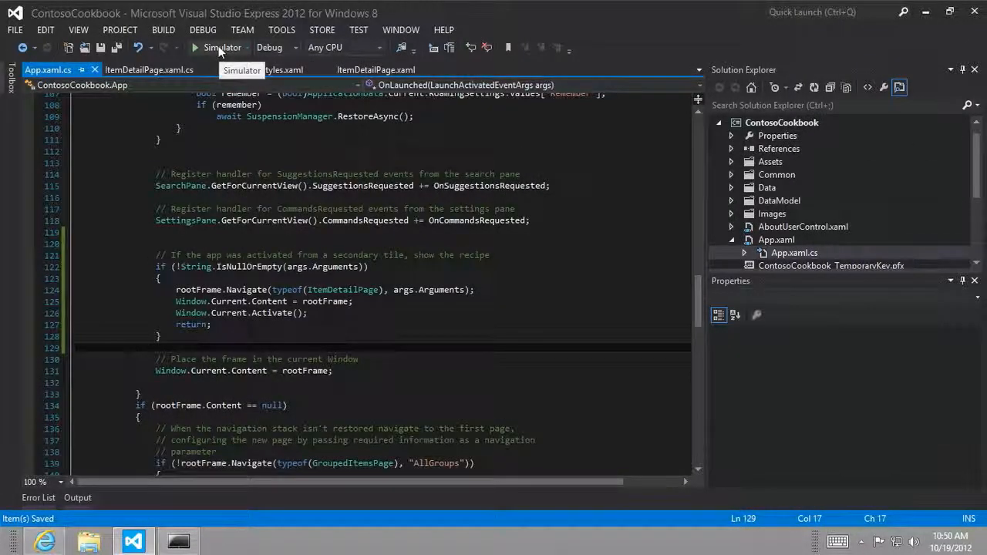
Run the updated Contoso Cookbook under the debugger in the simulator.
{"action": "left_click", "coordinate": [194, 47]}
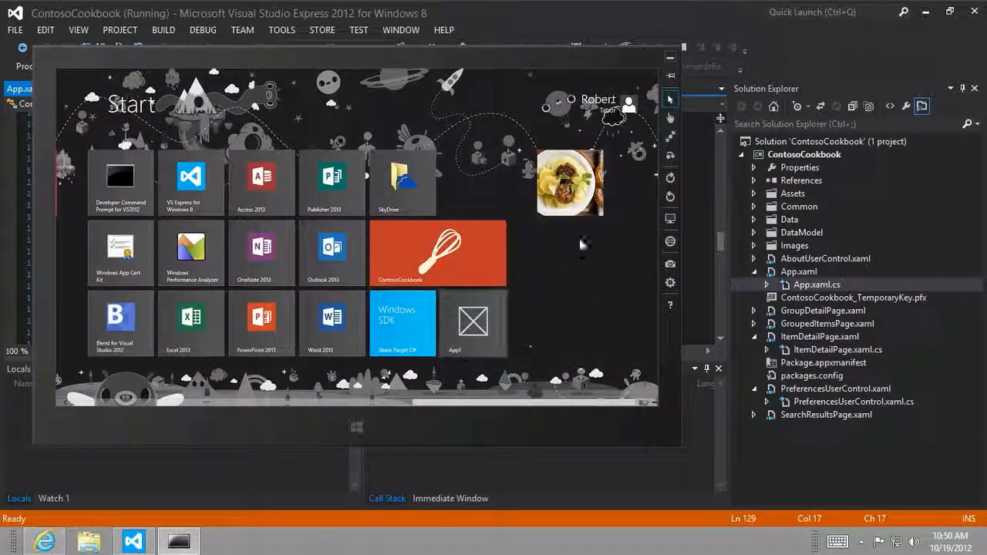
Open Quiche Lorraine, Pin to Start, and view its tile beside German meatballs on Start.
{"action": "left_click", "coordinate": [439, 253]}
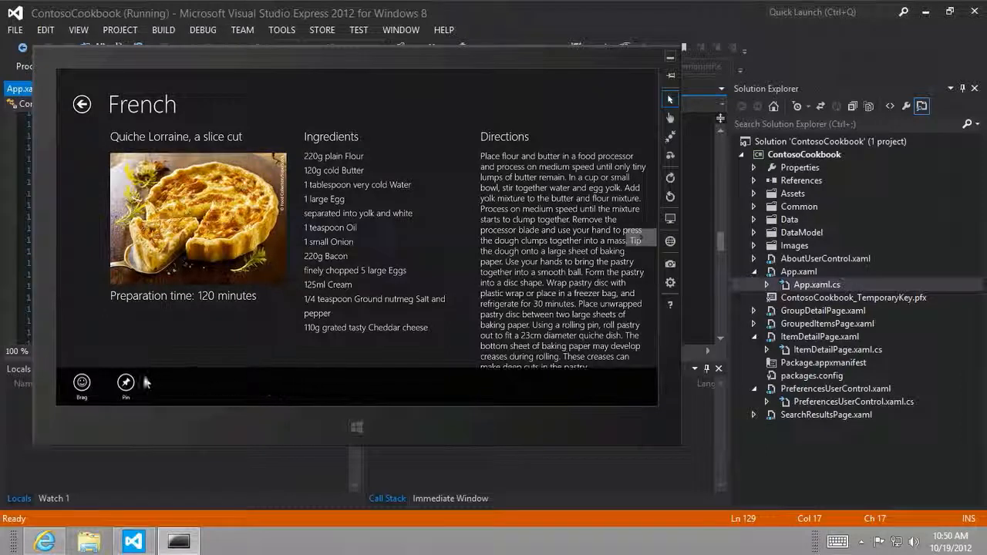
{"action": "left_click", "coordinate": [126, 383]}
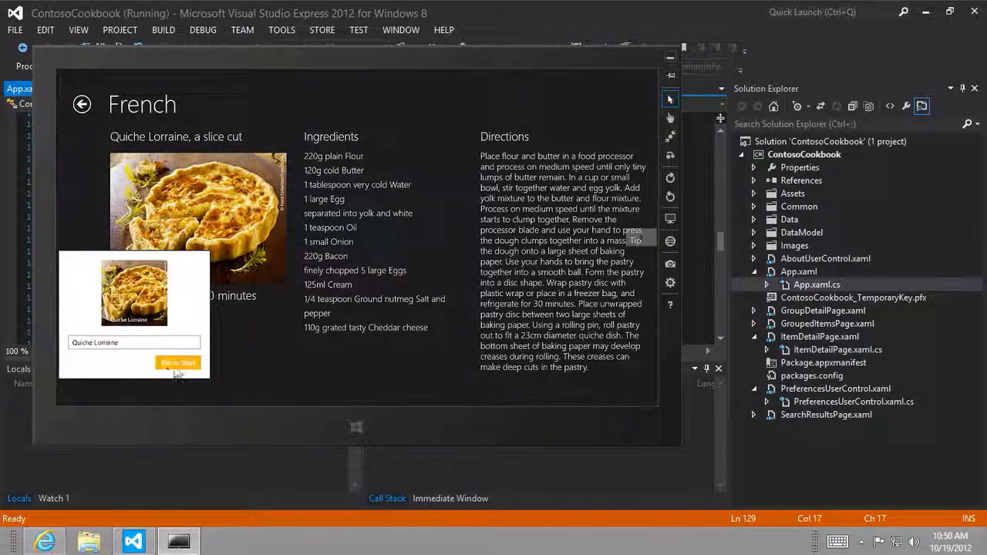
{"action": "left_click", "coordinate": [179, 362]}
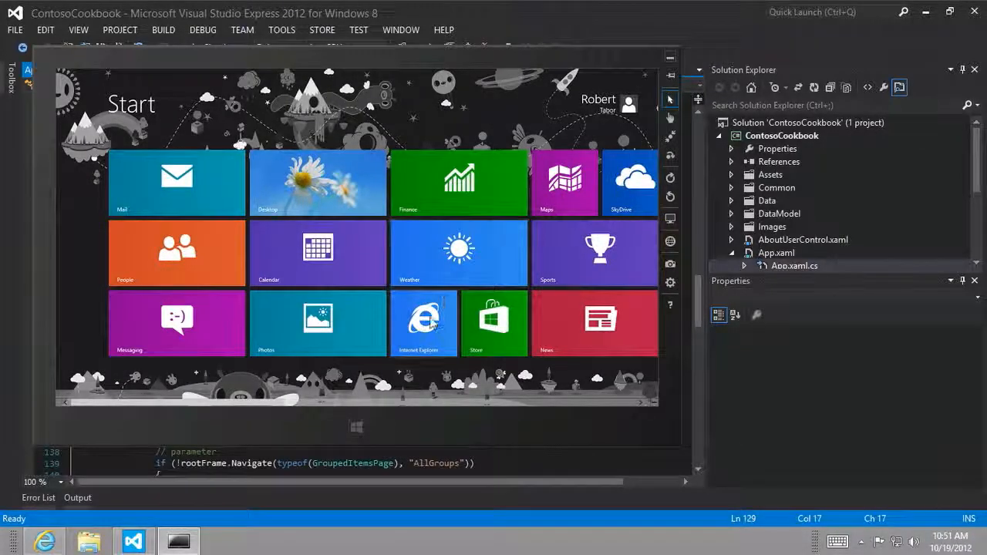
{"action": "scroll", "scroll_direction": "right", "scroll_amount": 3}
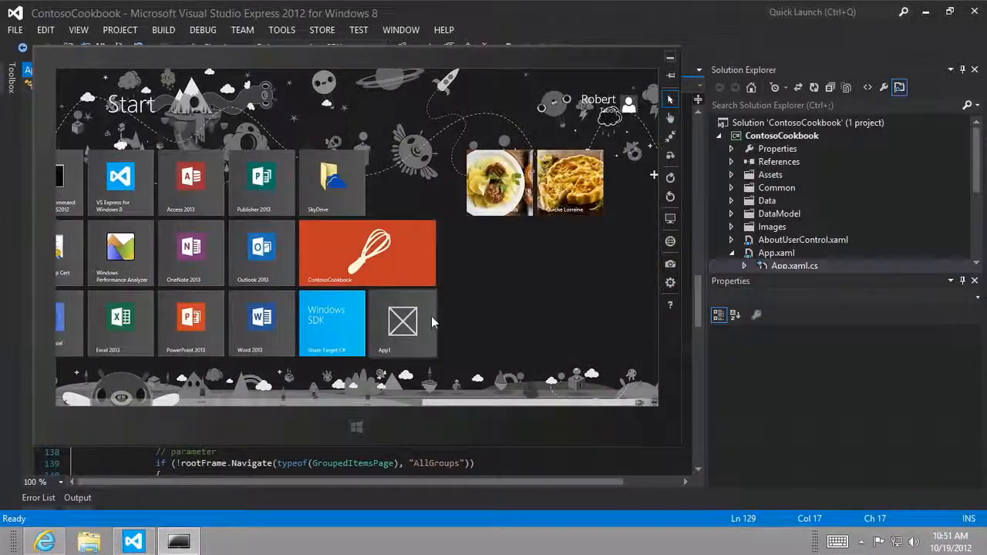